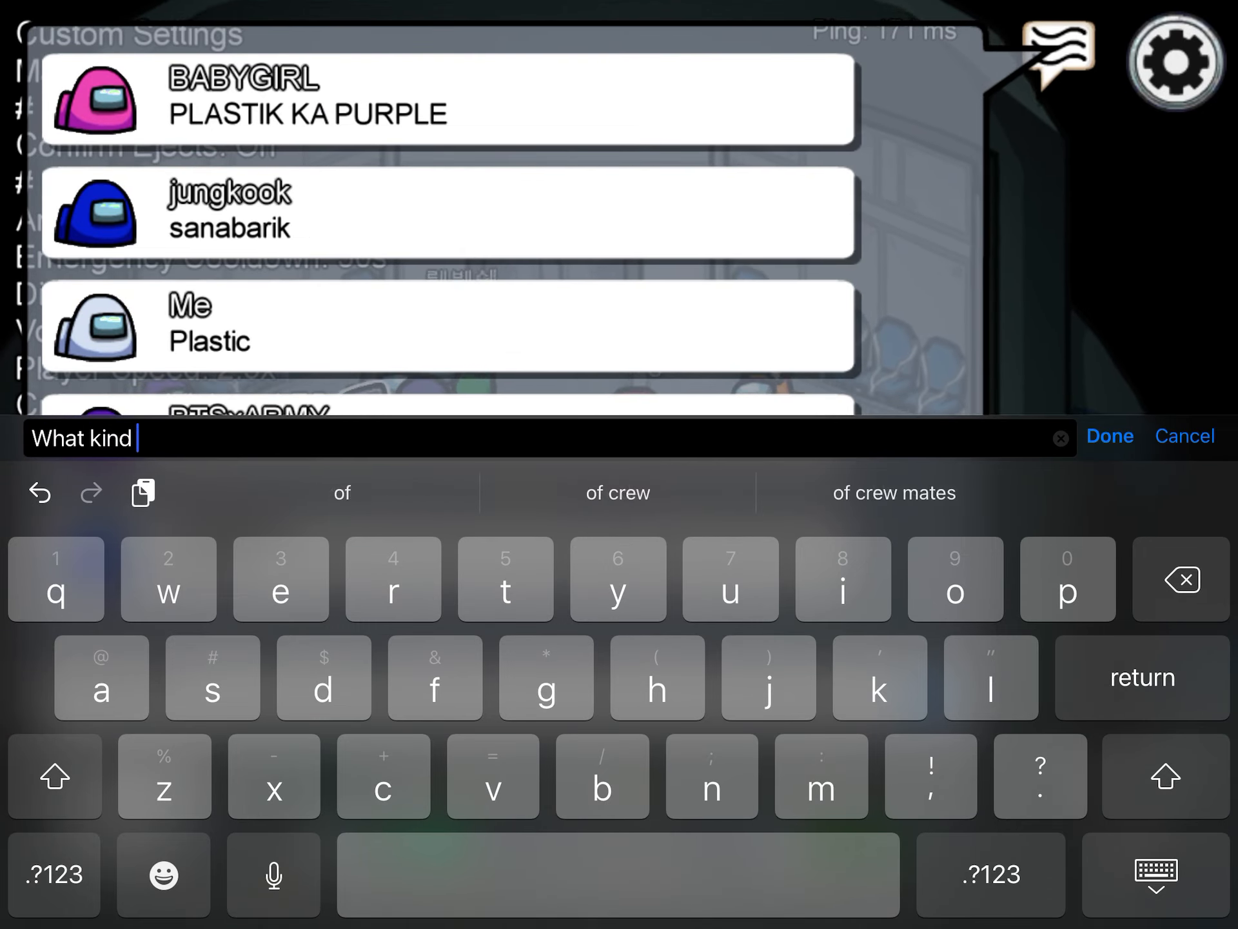
- Send the chat question 'What kind of language is that?' and dismiss the lobby chat
{"action": "type", "text": "of language is that?"}
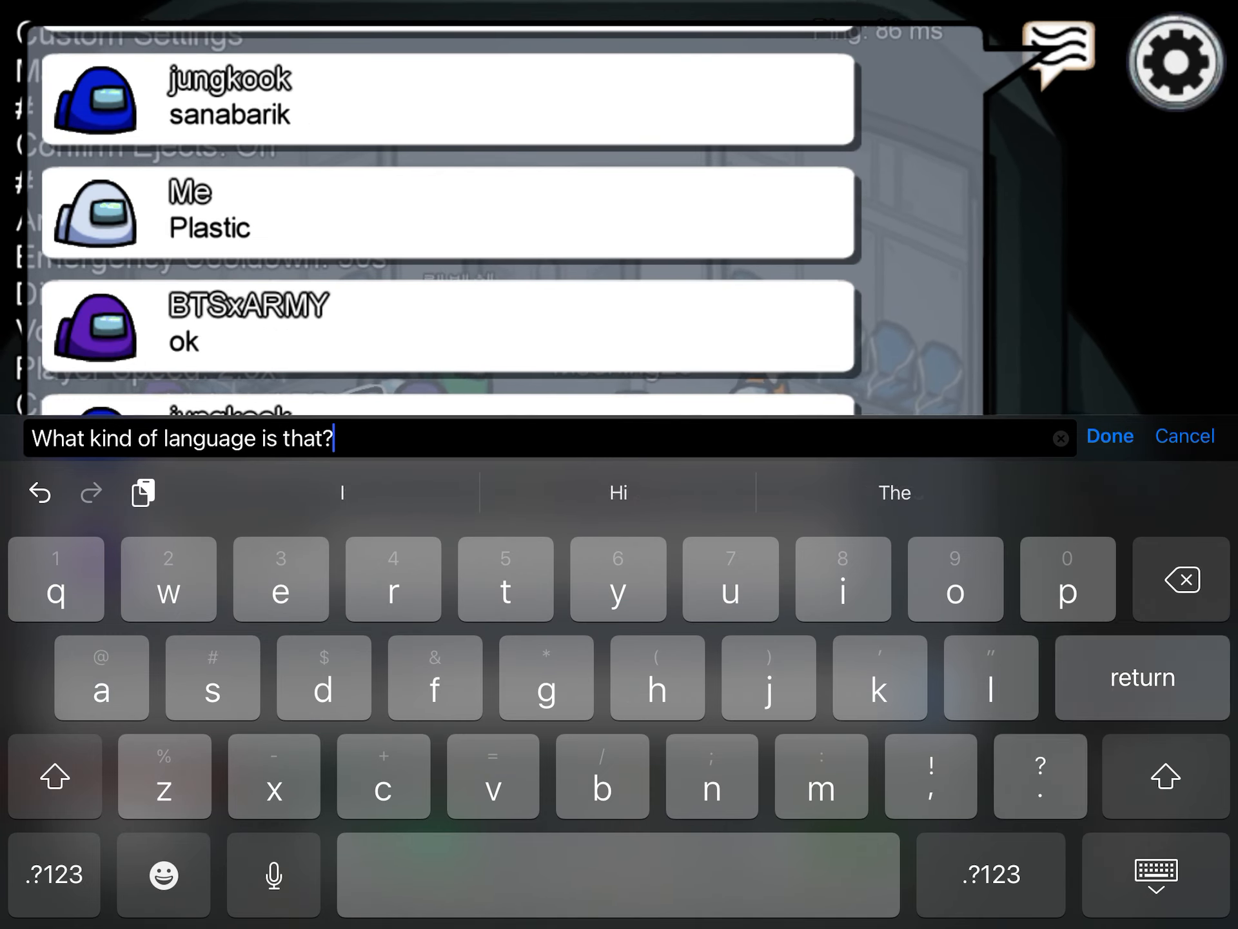
{"action": "left_click", "coordinate": [1108, 436]}
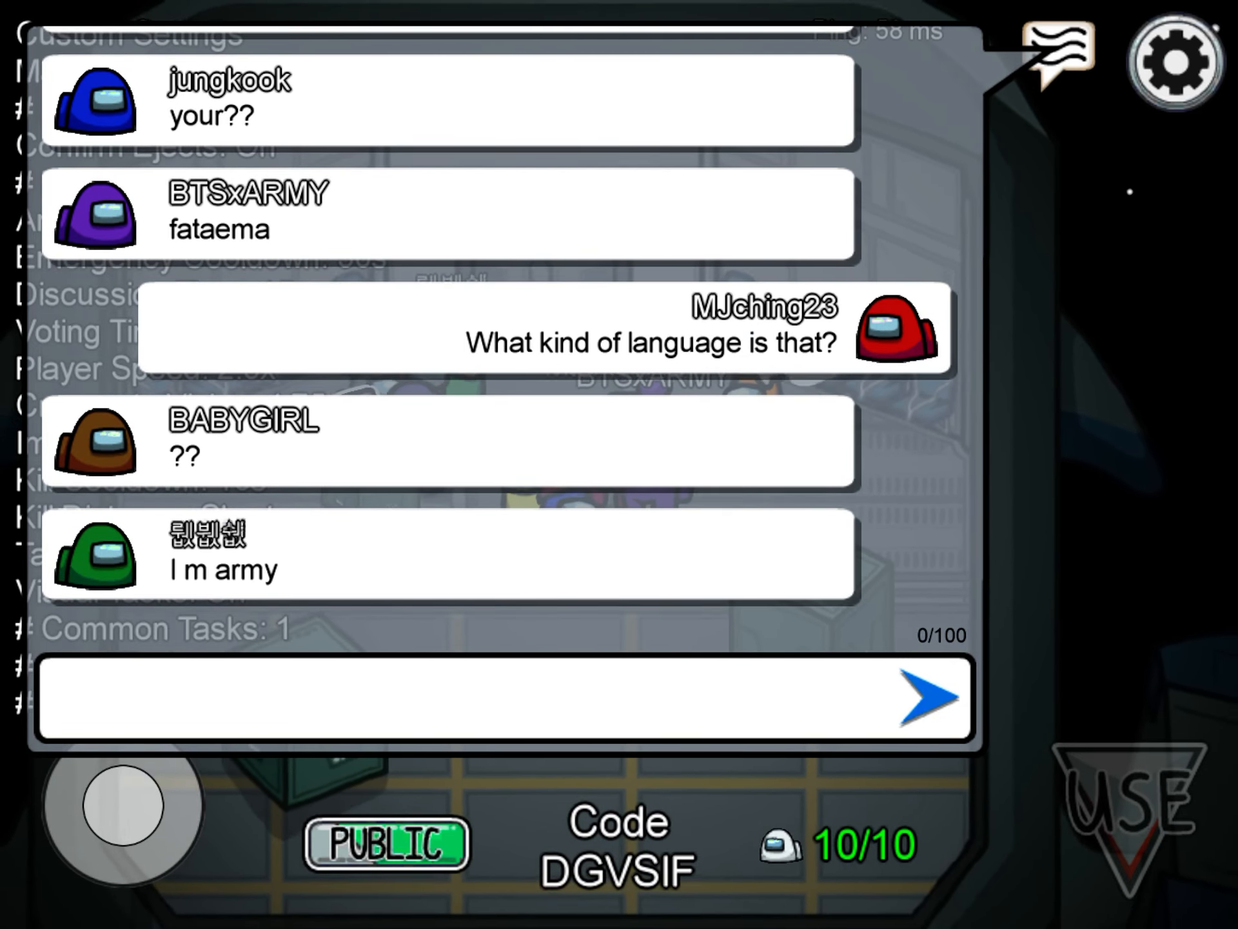
{"action": "left_click", "coordinate": [1054, 61]}
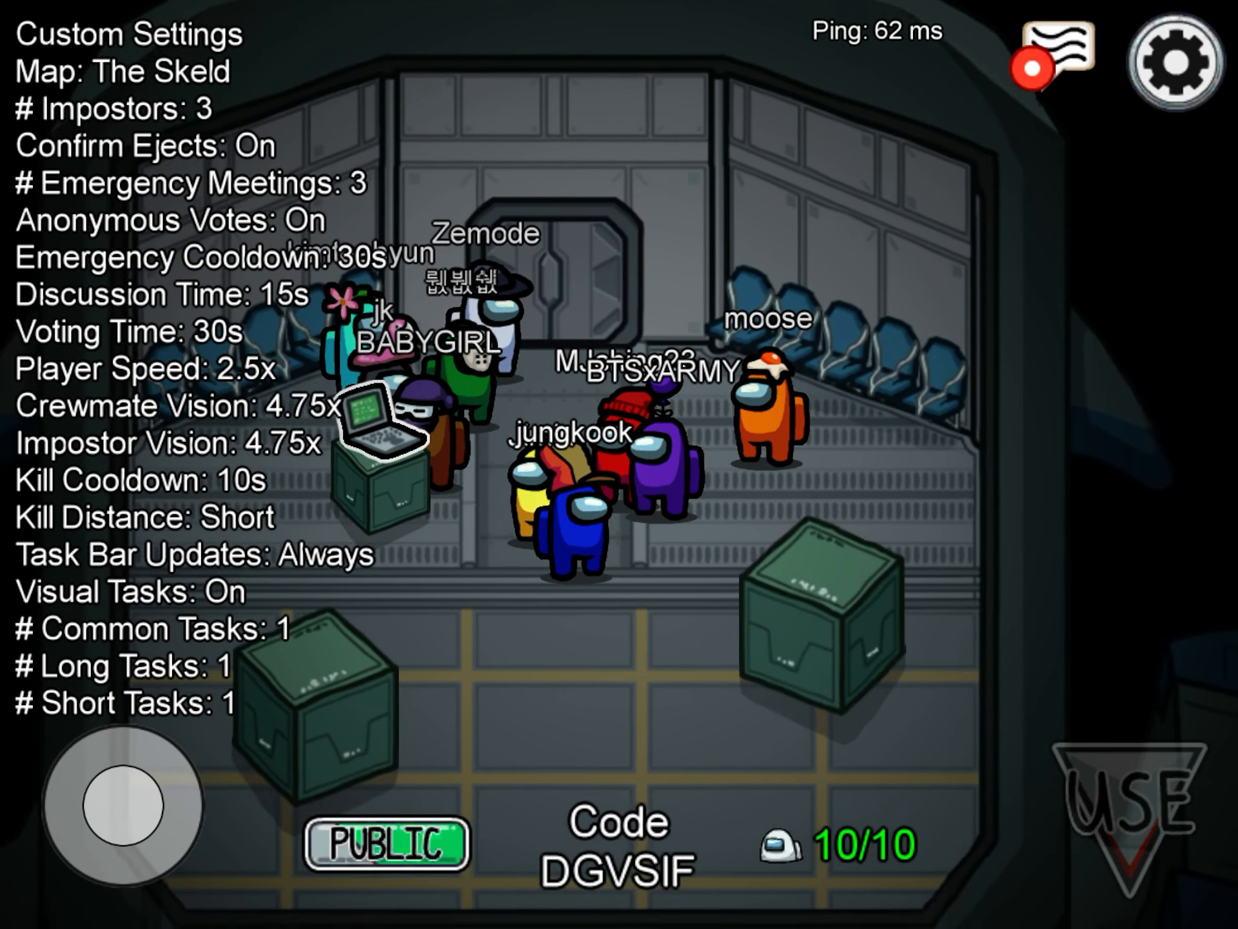
- Bring the lobby chat back up and start a new message with 'Th'
{"action": "left_click", "coordinate": [1052, 46]}
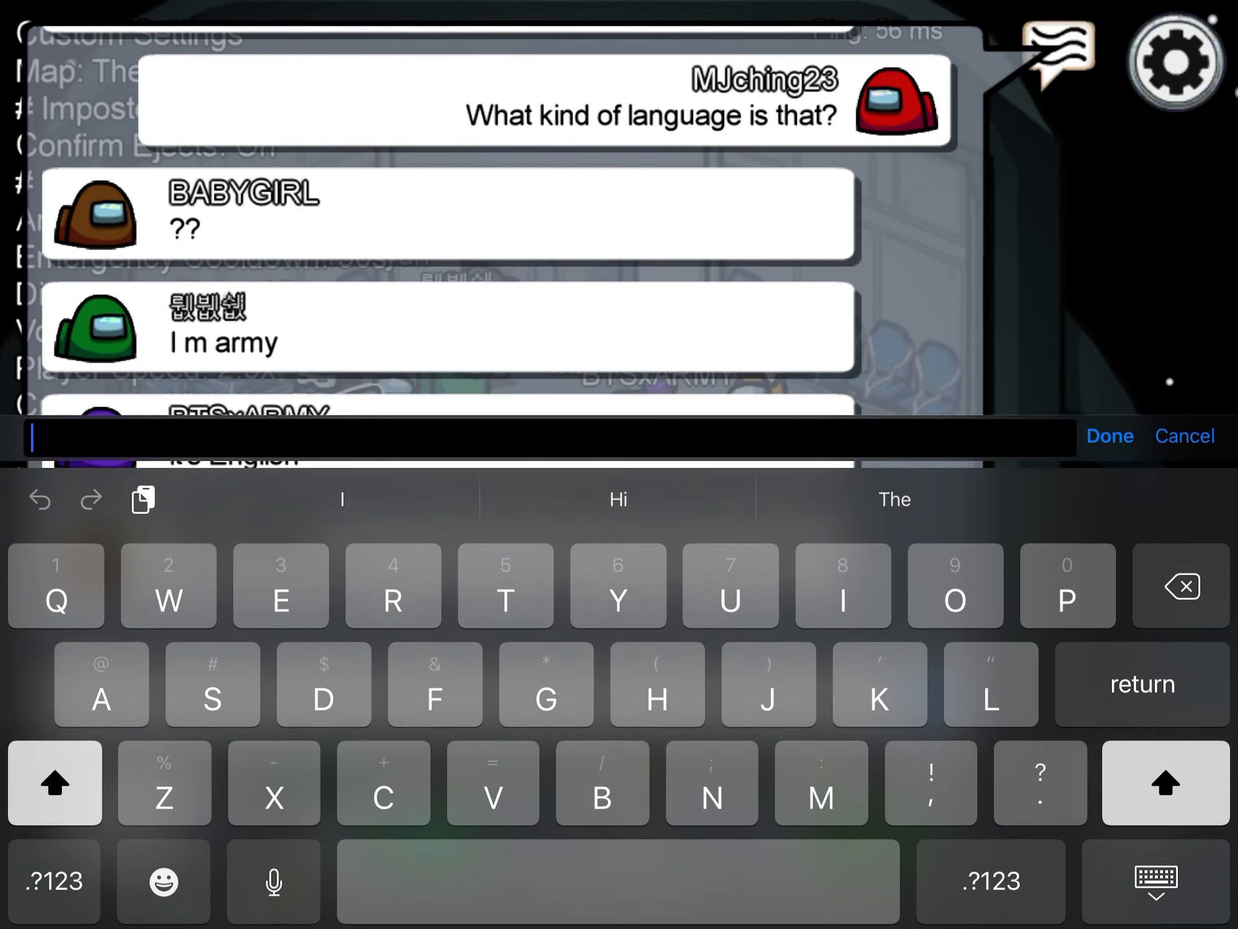
{"action": "type", "text": "Th"}
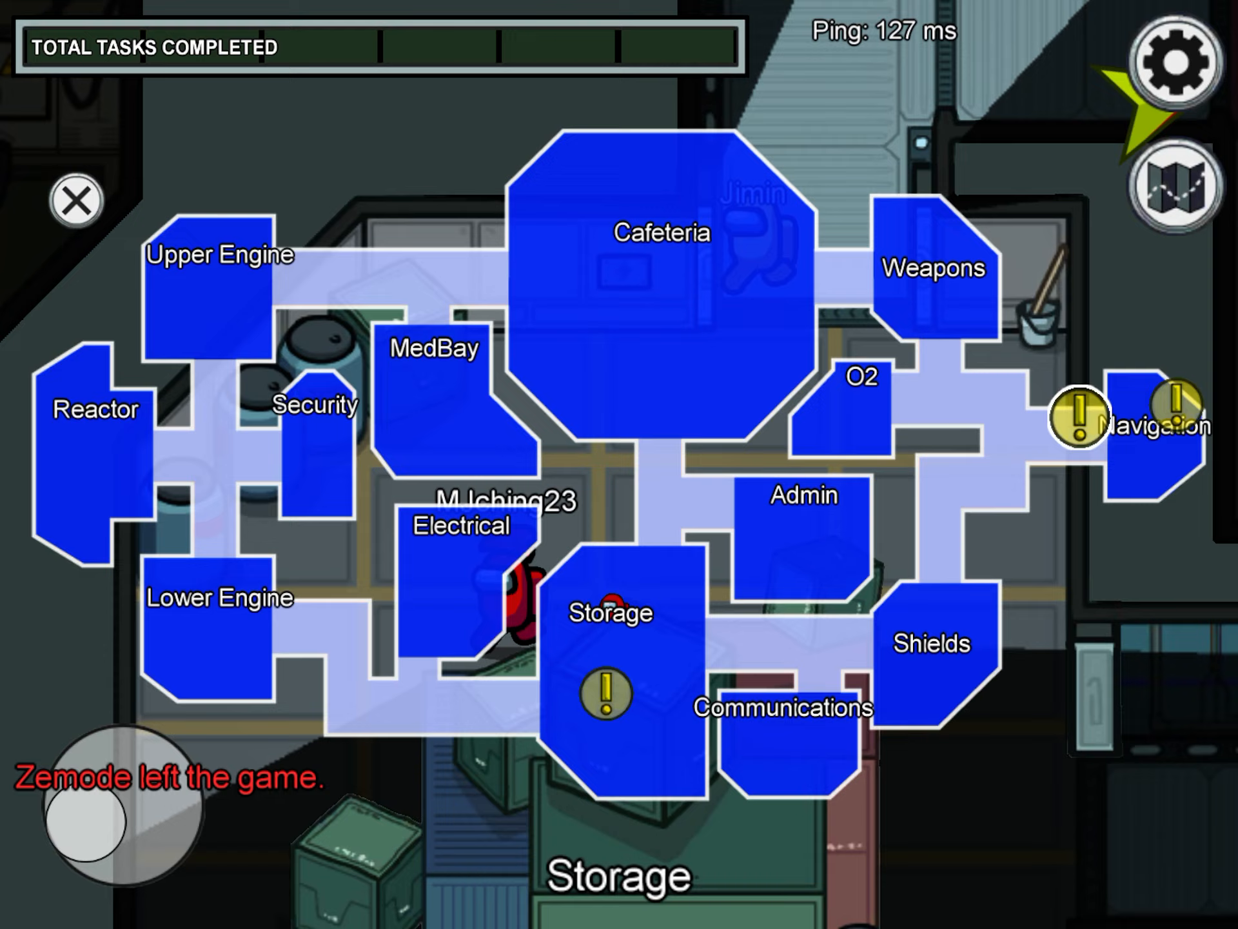
- Dismiss the ship map, visit the Storage refuel station and leave it
{"action": "left_click", "coordinate": [75, 200]}
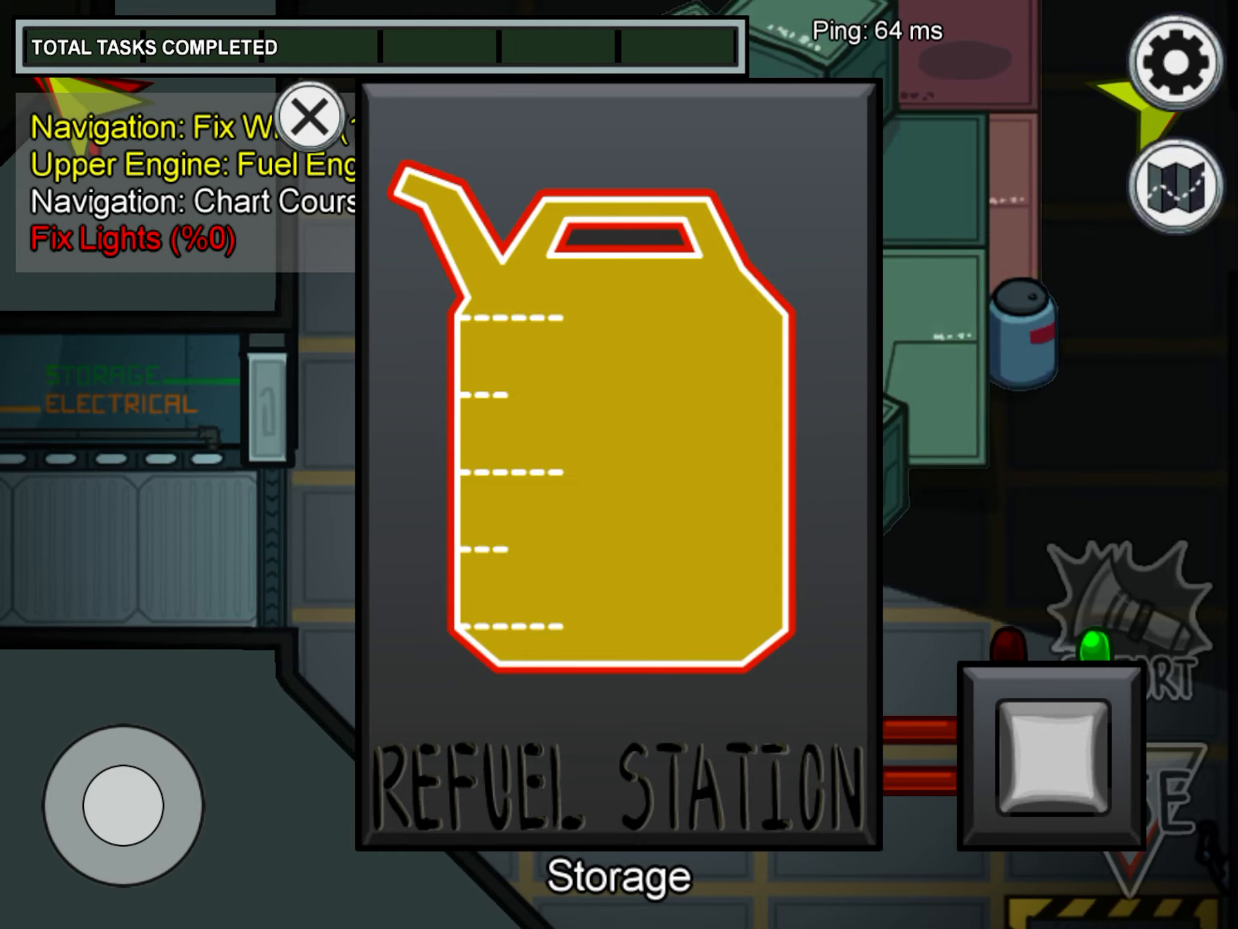
{"action": "left_click", "coordinate": [310, 118]}
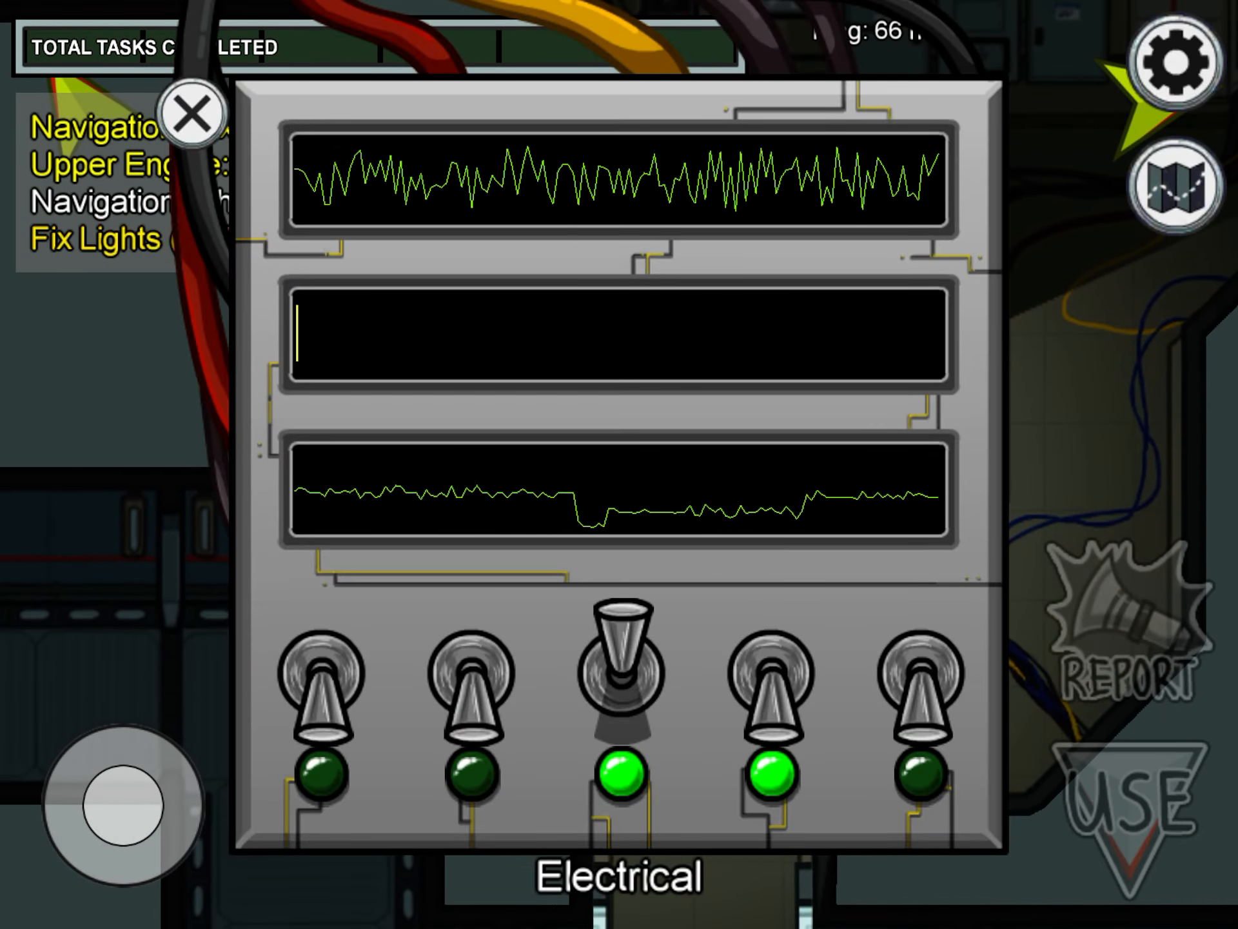
- Flip two of the Electrical light switches up so their lights turn green
{"action": "left_click", "coordinate": [322, 695]}
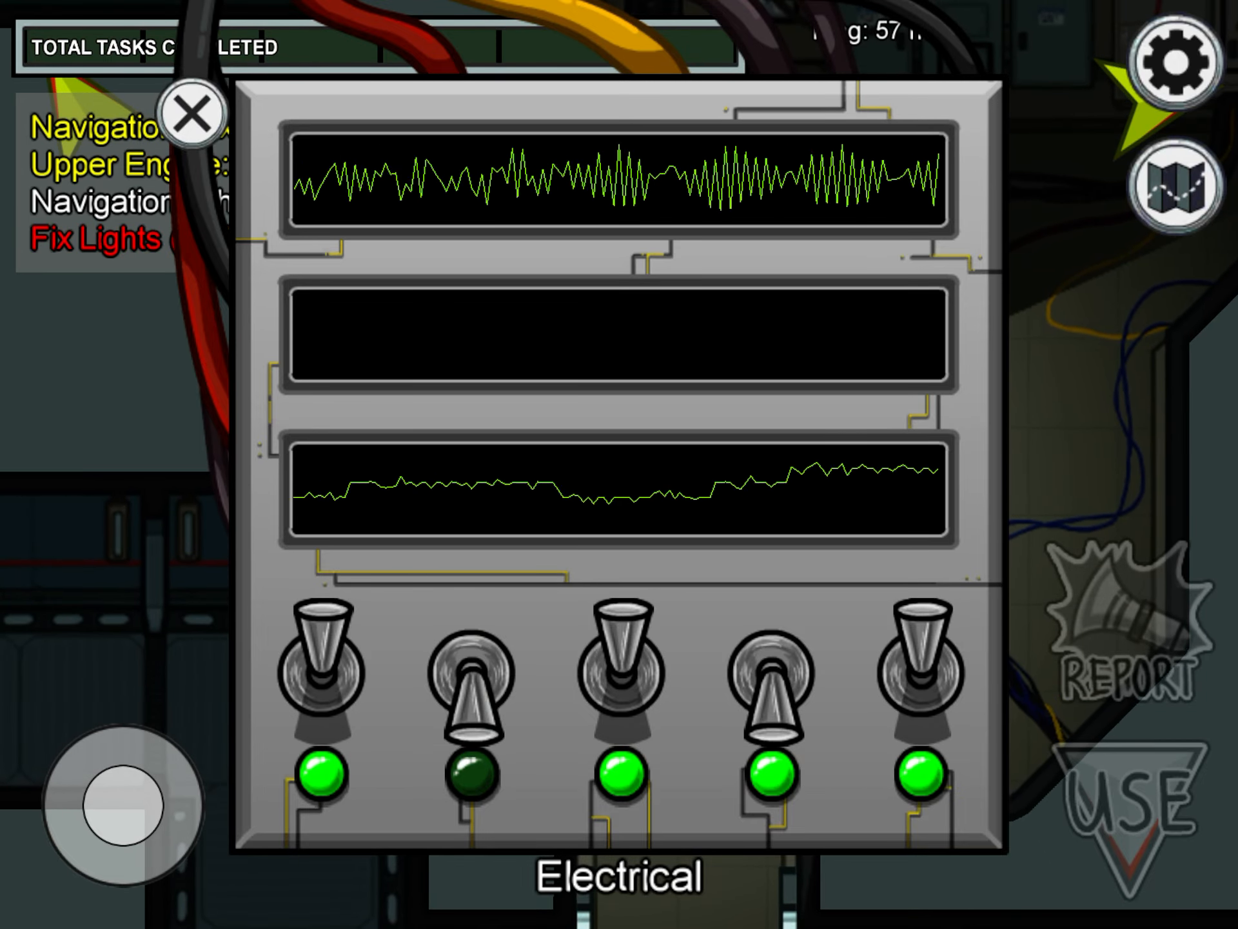
{"action": "left_click", "coordinate": [191, 129]}
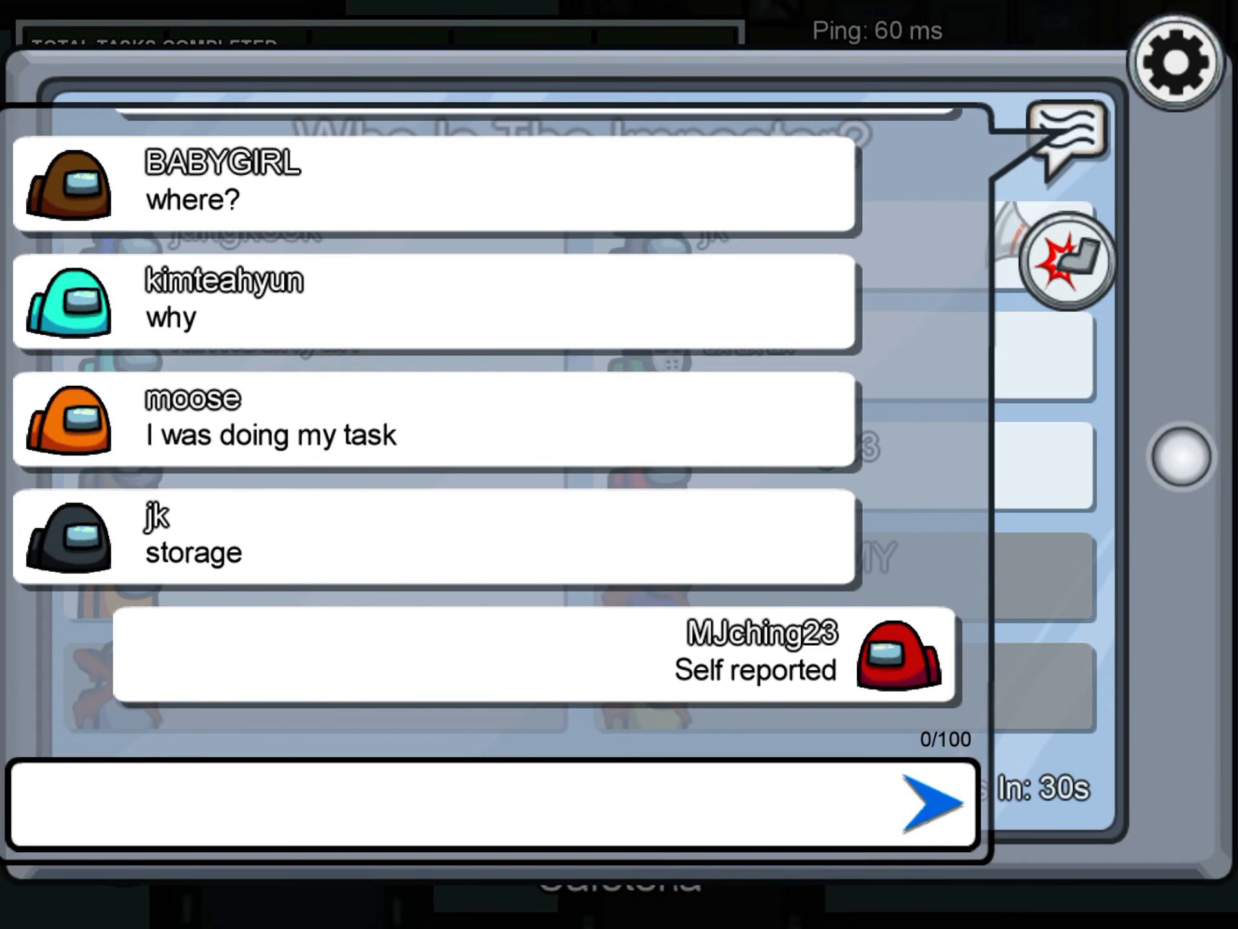
- Post 'Self reported' and 'Cyan safe' in the meeting chat and review the ballot
{"action": "left_click", "coordinate": [1067, 138]}
{"action": "type", "text": "Self reported"}
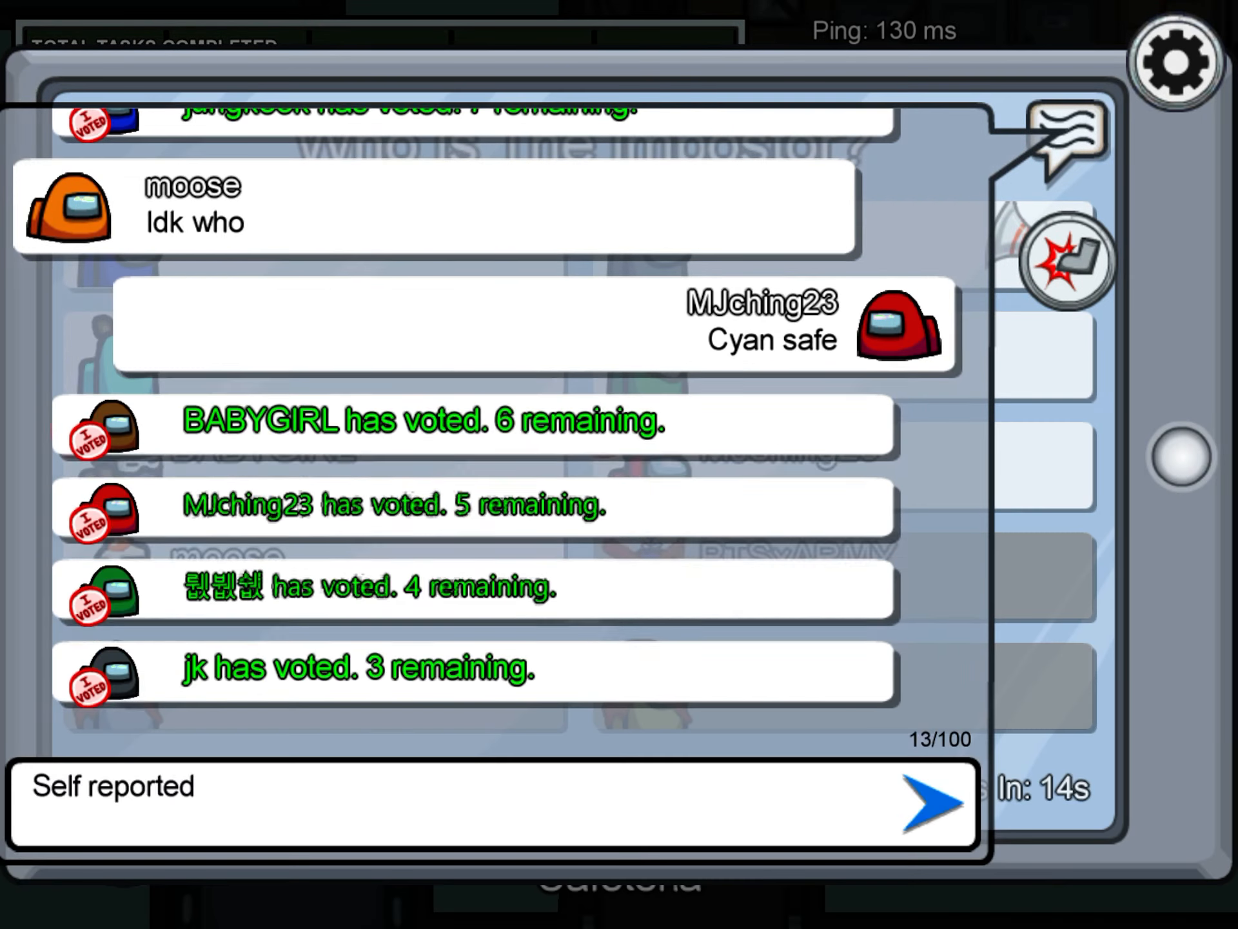
{"action": "left_click", "coordinate": [1064, 134]}
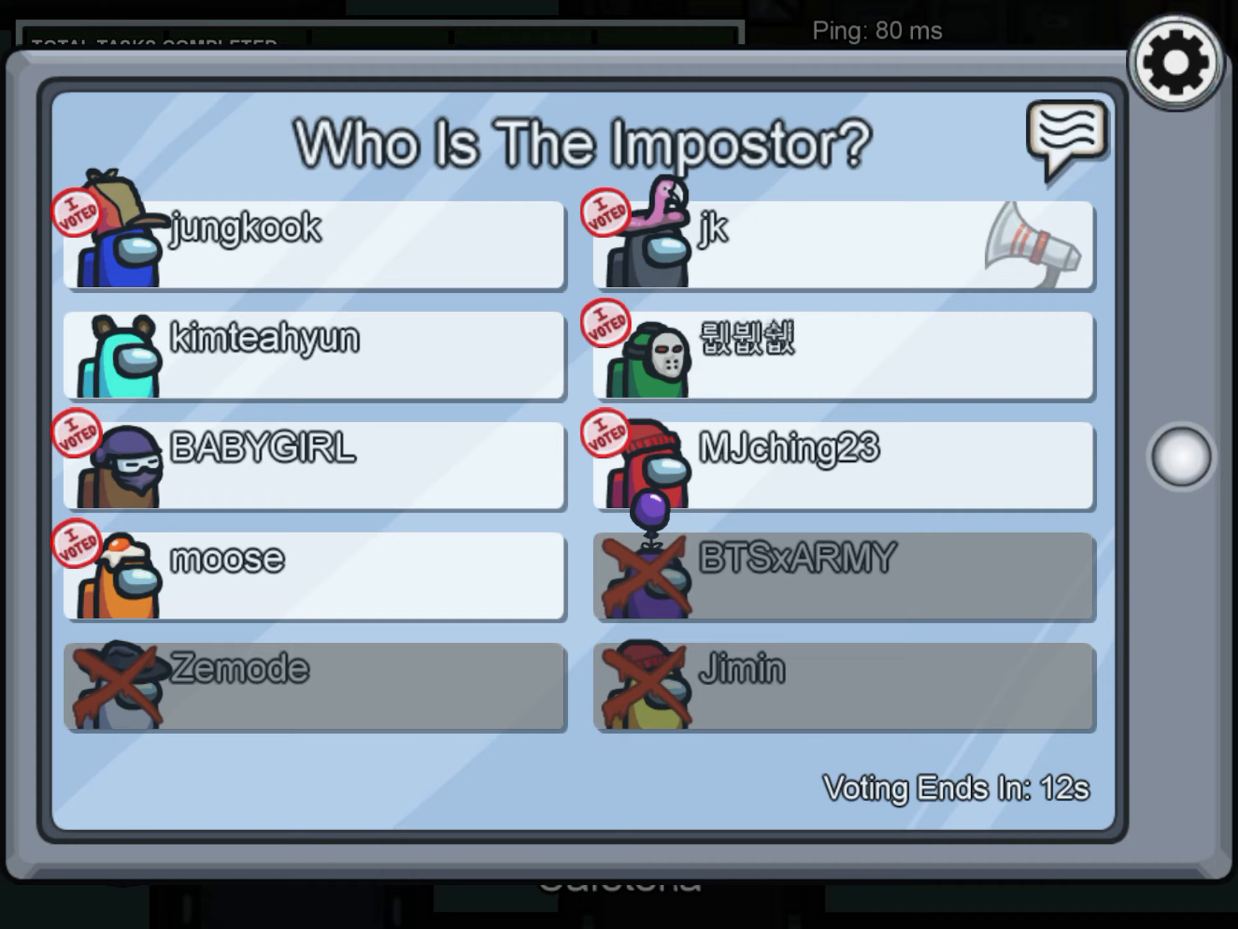
{"action": "left_click", "coordinate": [1067, 141]}
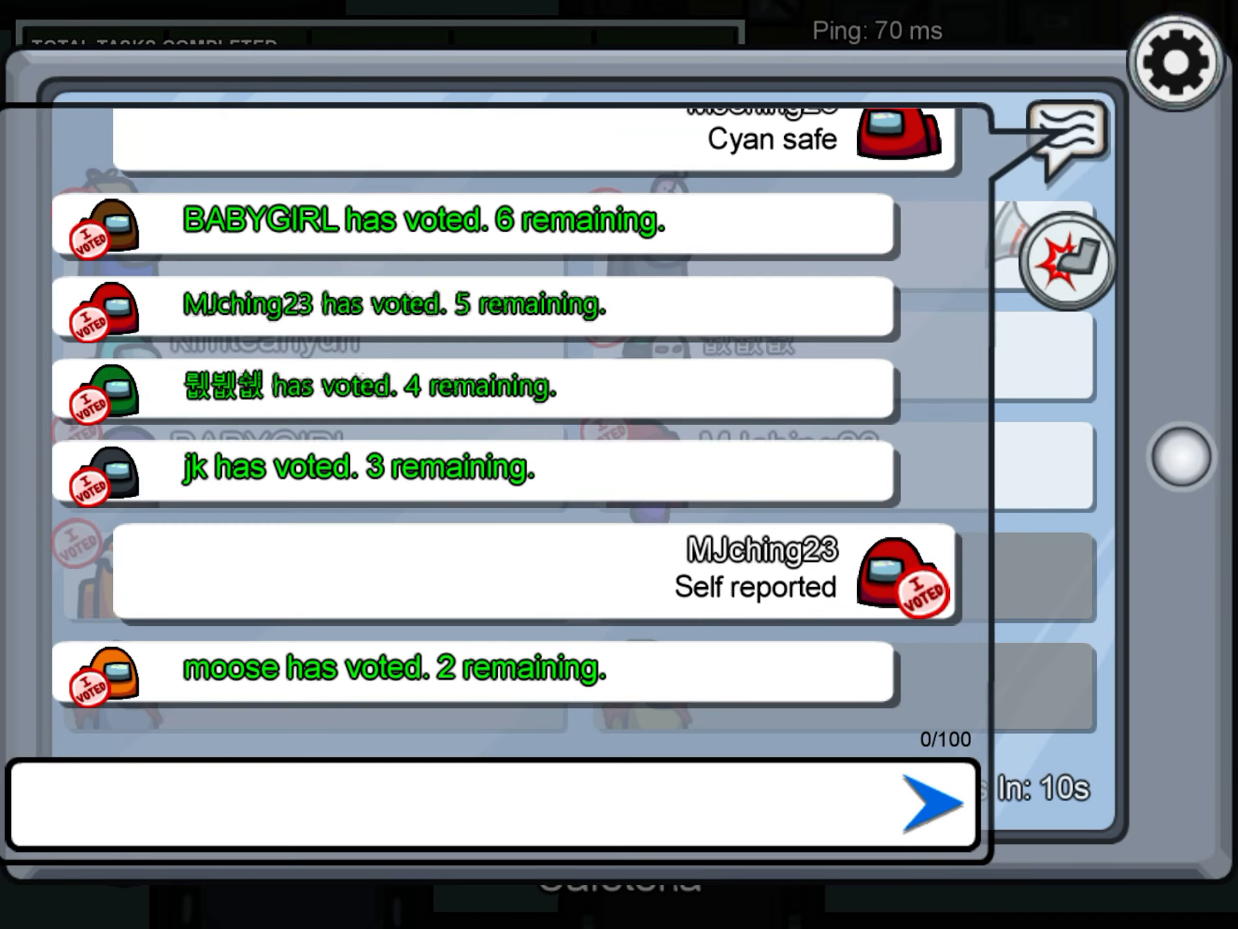
{"action": "scroll", "scroll_direction": "down", "scroll_amount": 3}
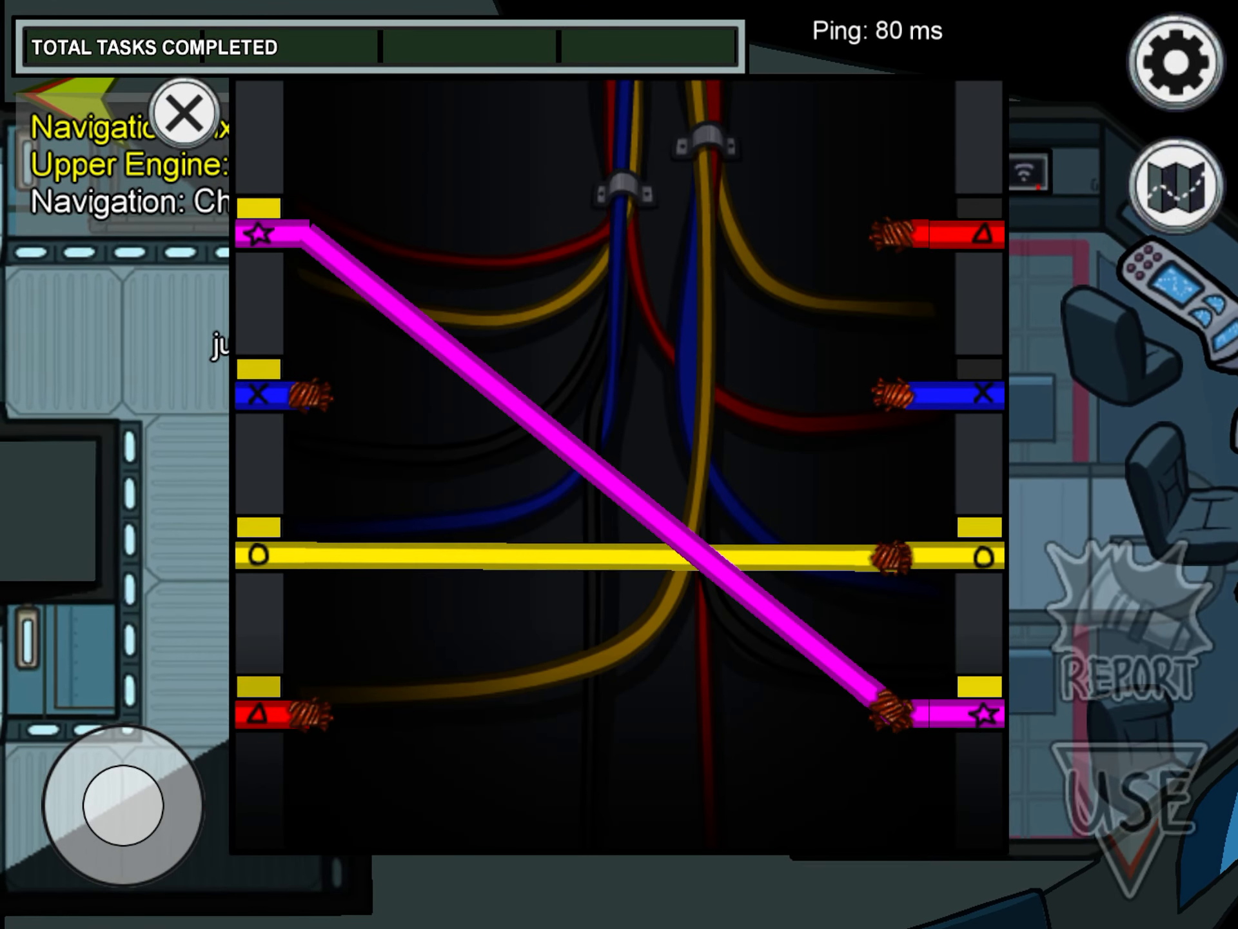
- Connect the last matching wire so Fix Wiring reaches 2 of 3
{"action": "left_click", "coordinate": [185, 115]}
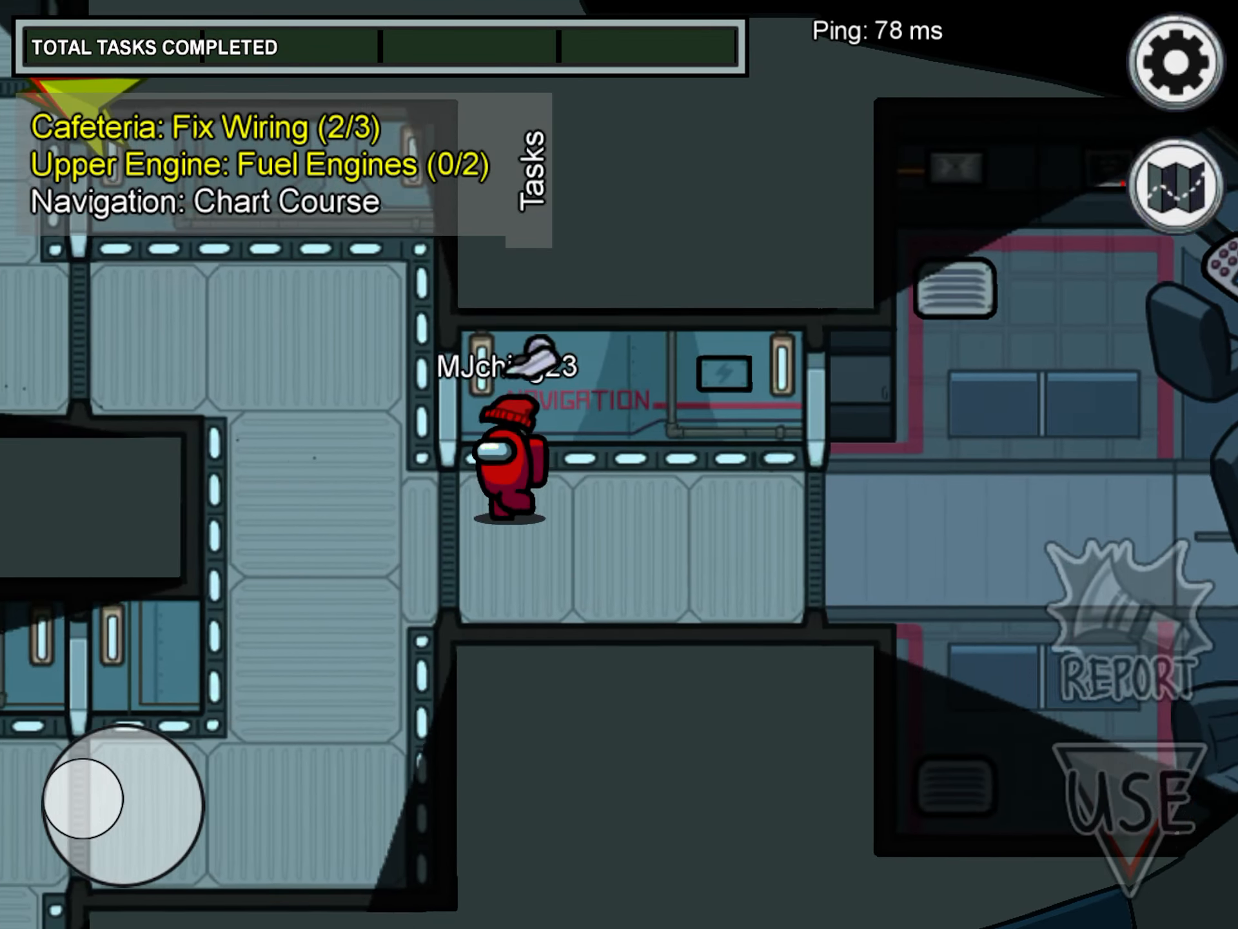